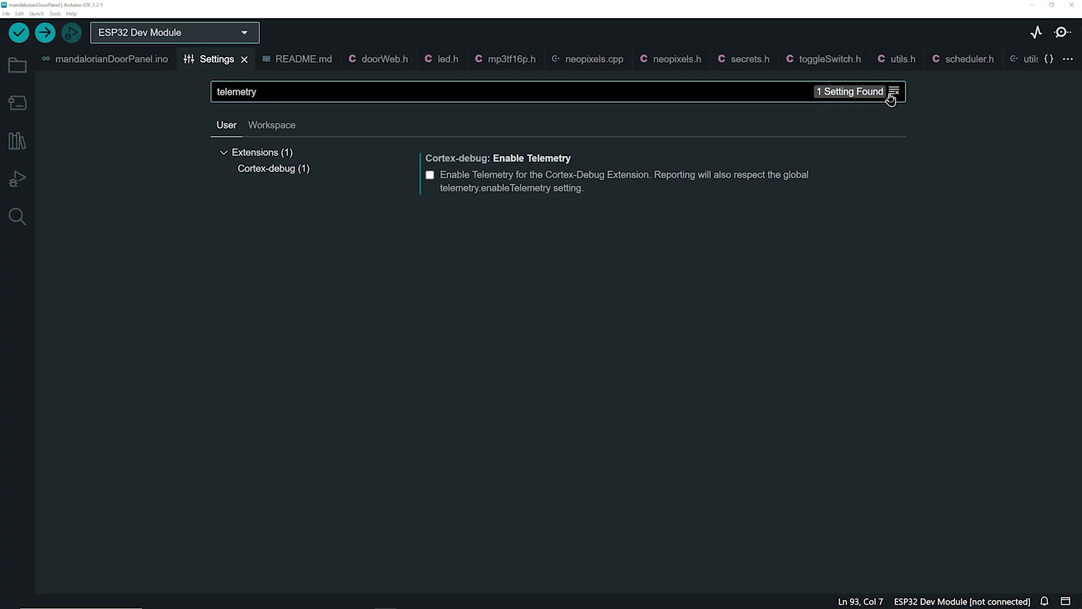
# Step: Search the settings for 'verbose', then return to the mandalorianDoorPanel.ino sketch
pyautogui.write('verbose')
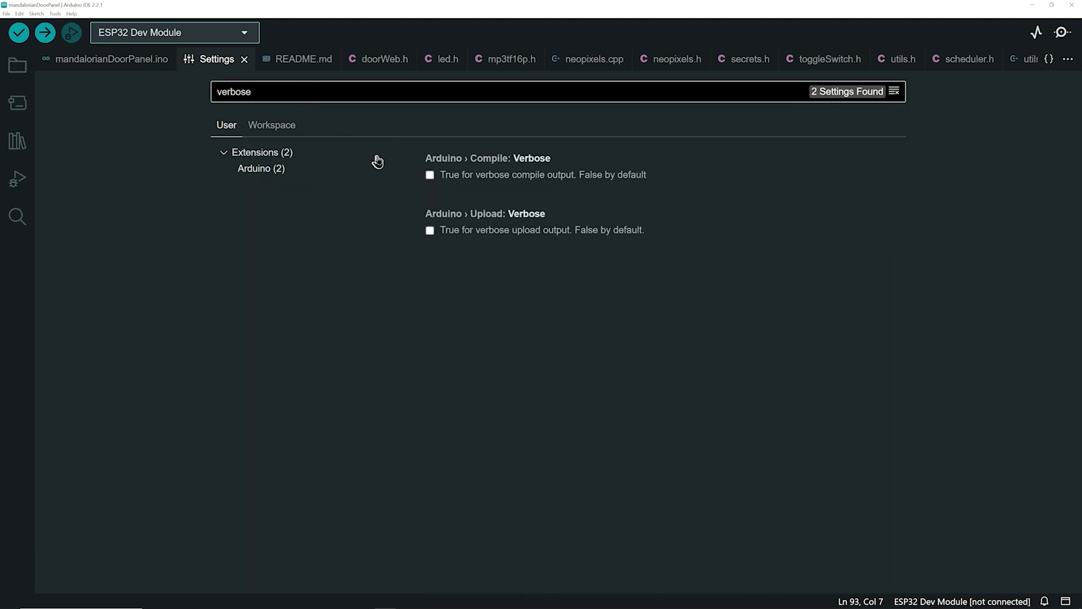
pyautogui.click(111, 58)
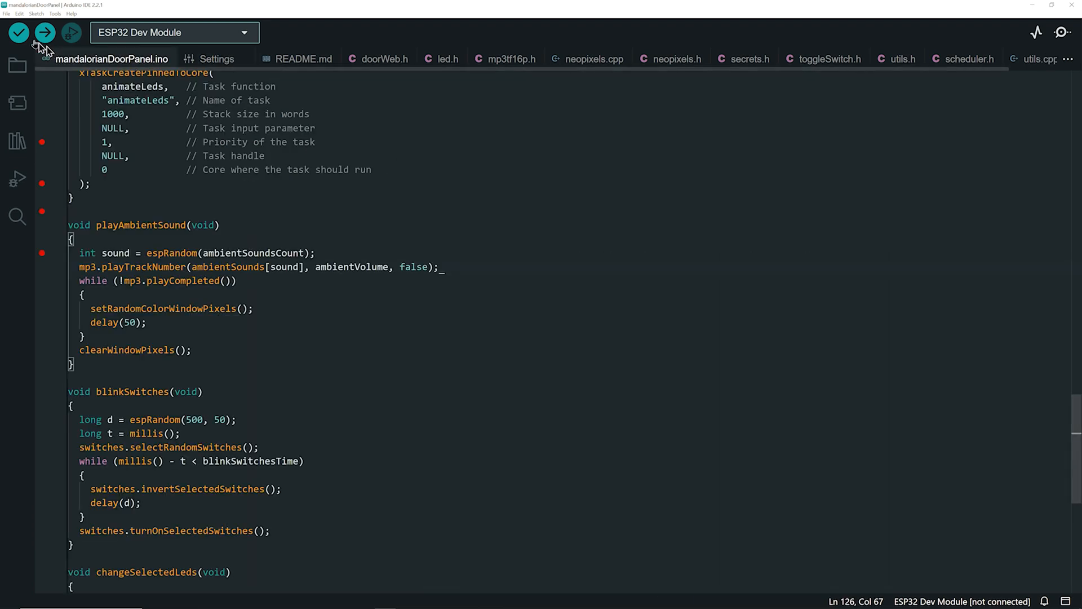
pyautogui.click(18, 33)
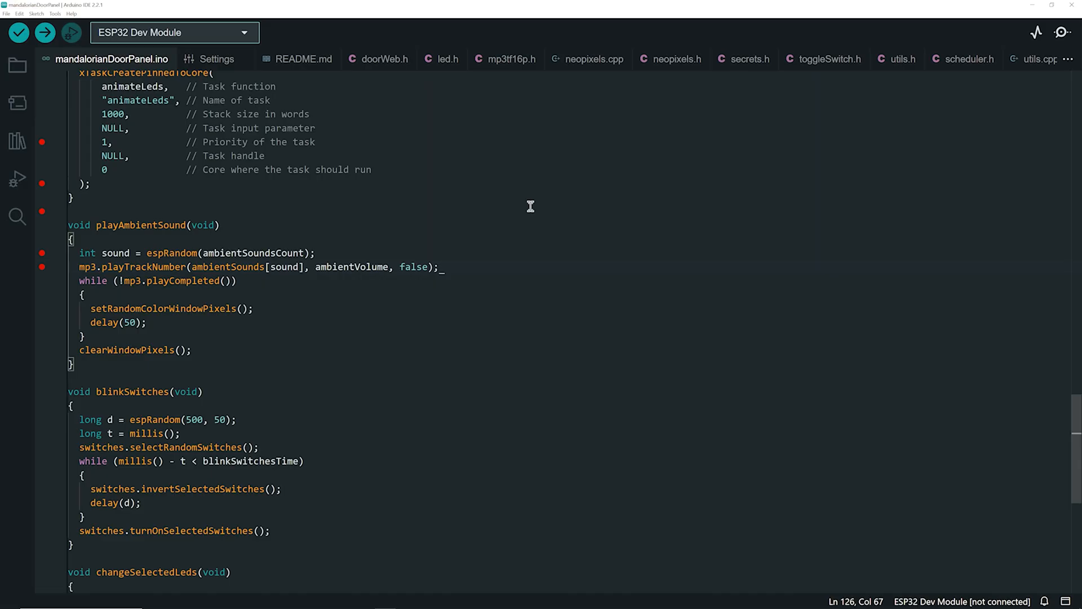
# Step: Enable verbose compile output and set Editor: Word Wrap to 'on' for doorWeb.h
pyautogui.click(384, 58)
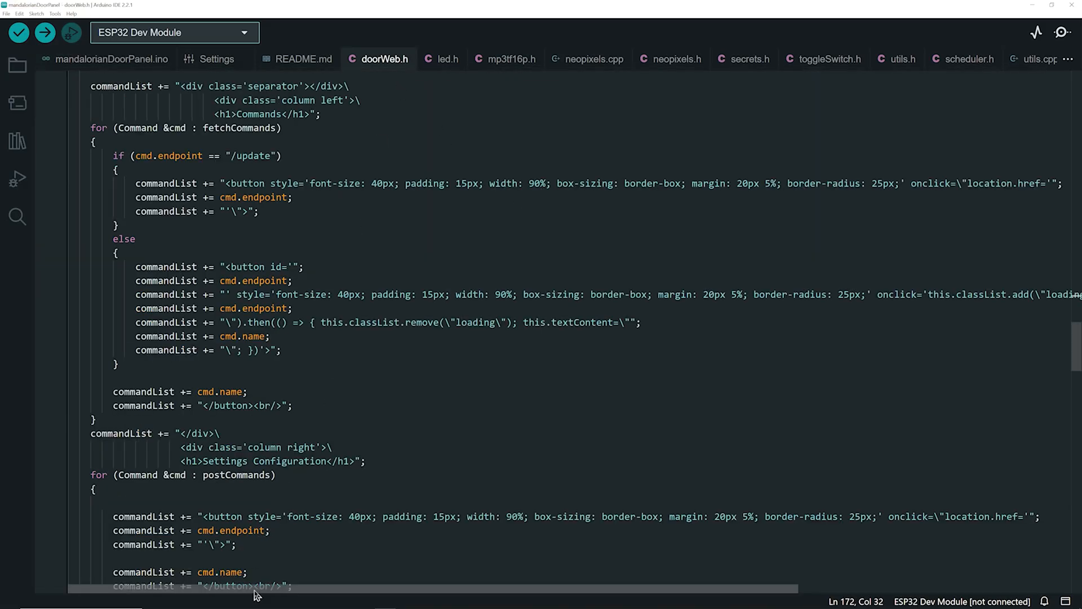
pyautogui.hscroll(3)
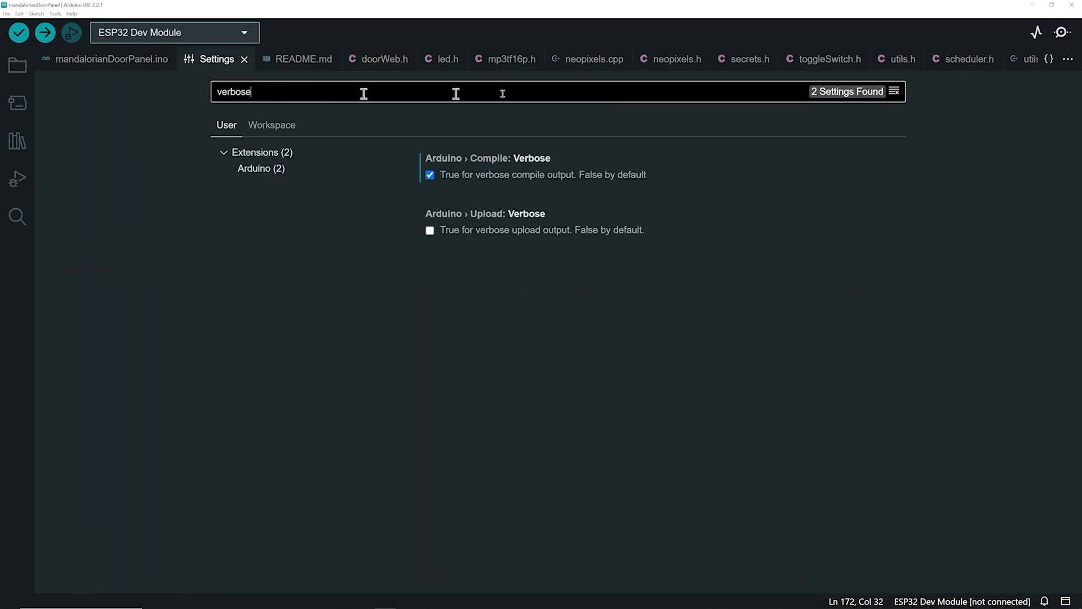
pyautogui.write('wra')
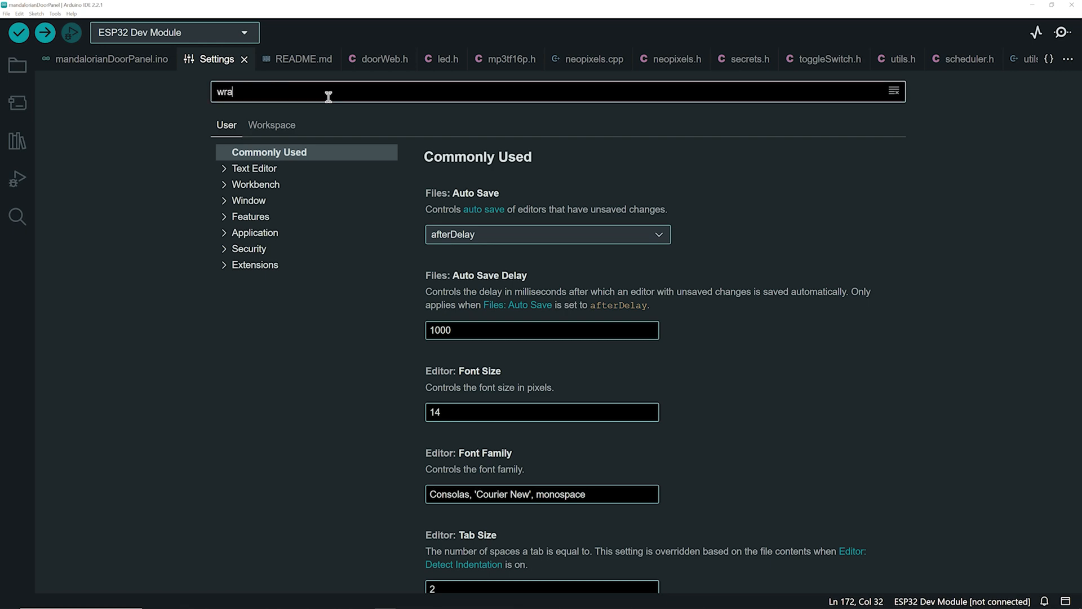
pyautogui.click(546, 200)
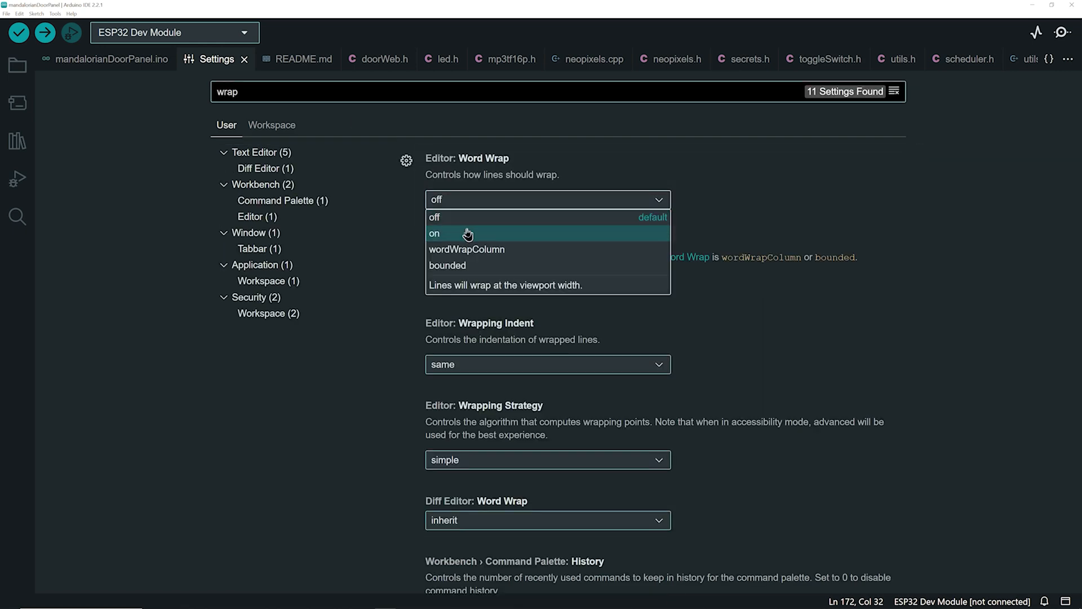
pyautogui.click(384, 59)
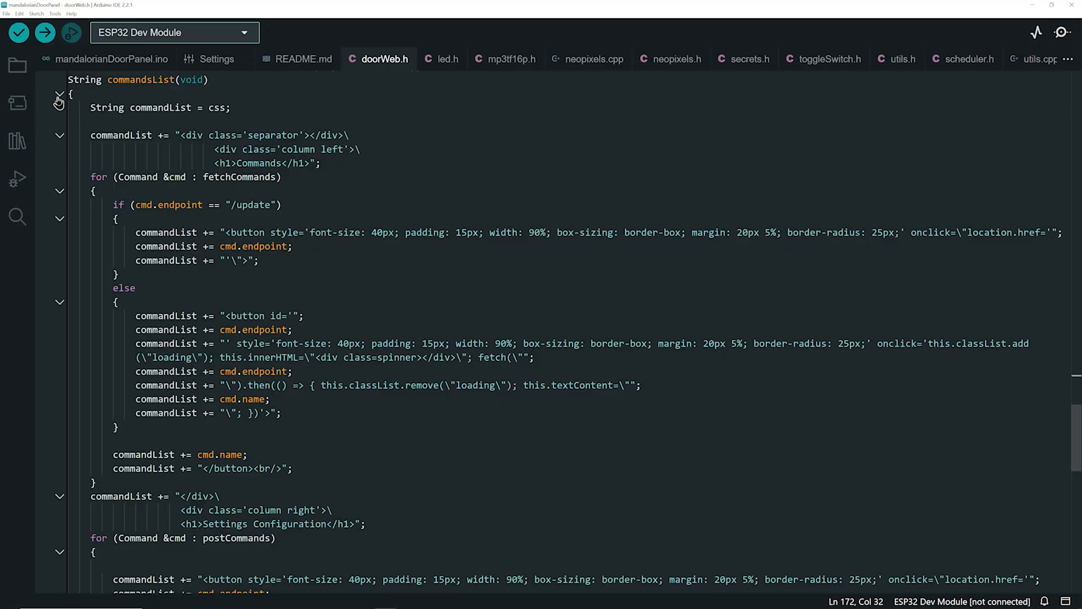
# Step: Collapse the commandsList function body and set Show Folding Controls to 'always'
pyautogui.click(59, 94)
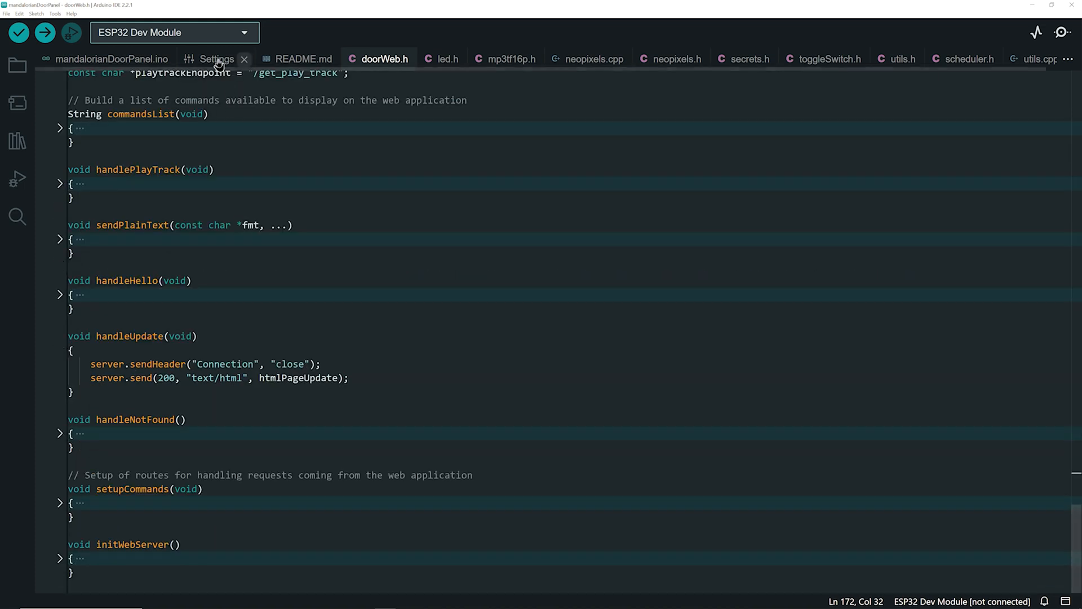
pyautogui.click(216, 59)
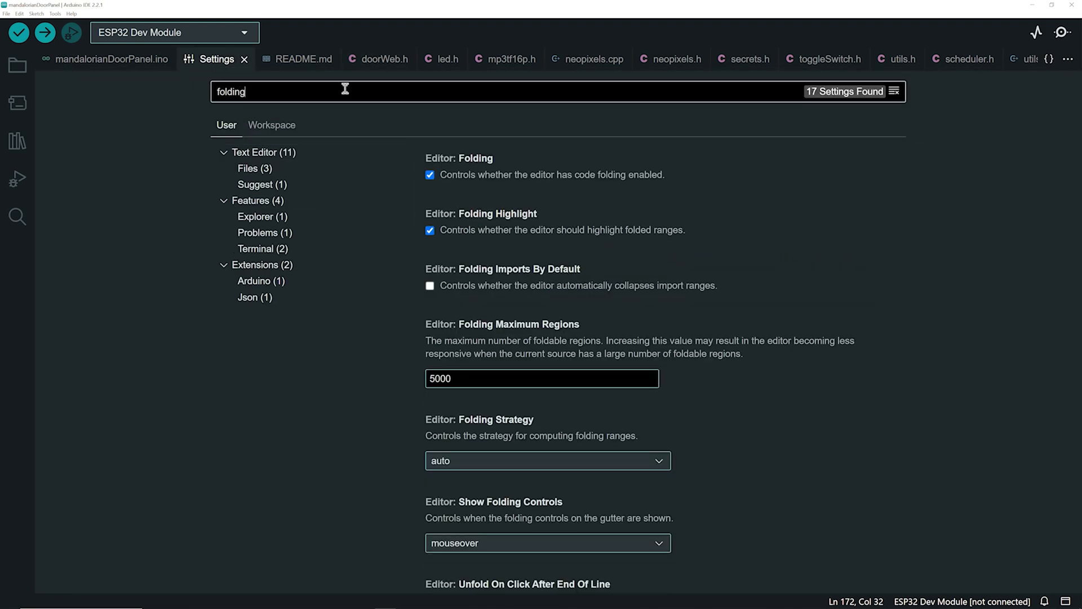
pyautogui.click(547, 542)
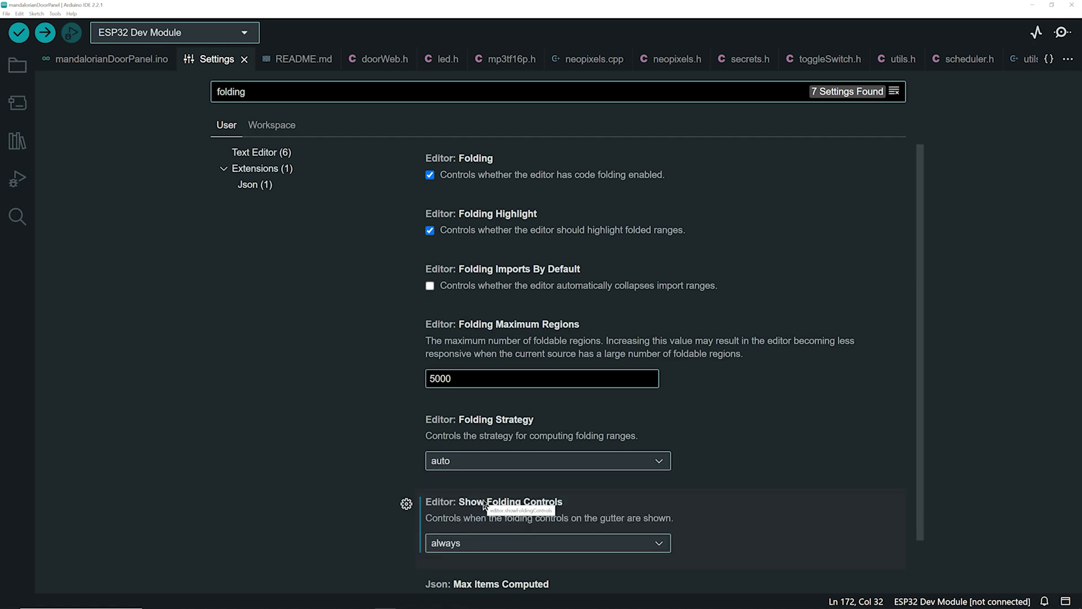
pyautogui.click(108, 59)
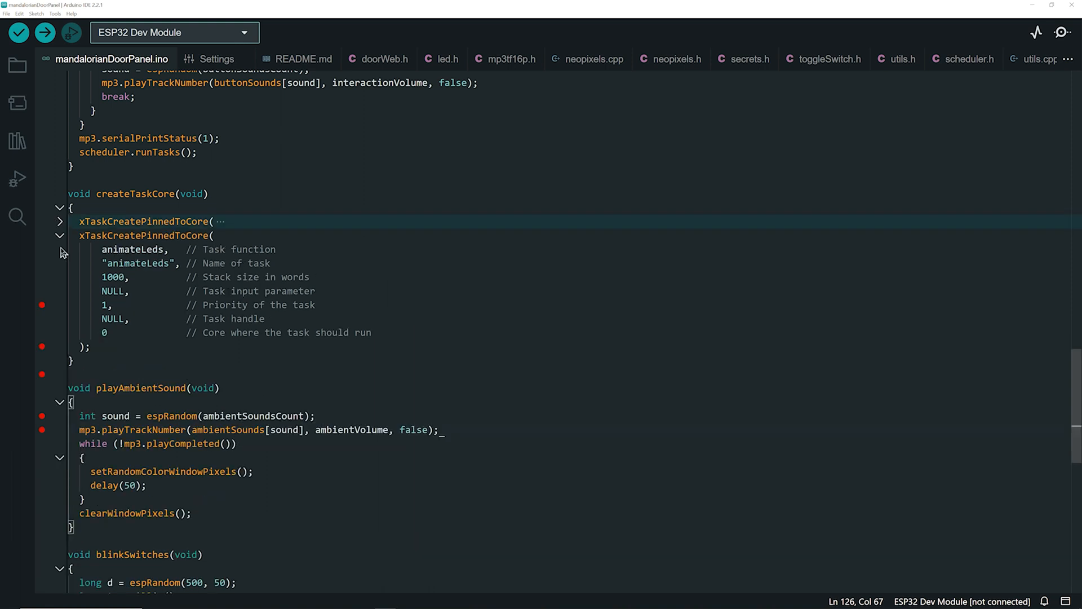
# Step: Fold the second xTaskCreatePinnedToCore call, enable Format On Paste, and select the loop() lines
pyautogui.click(59, 236)
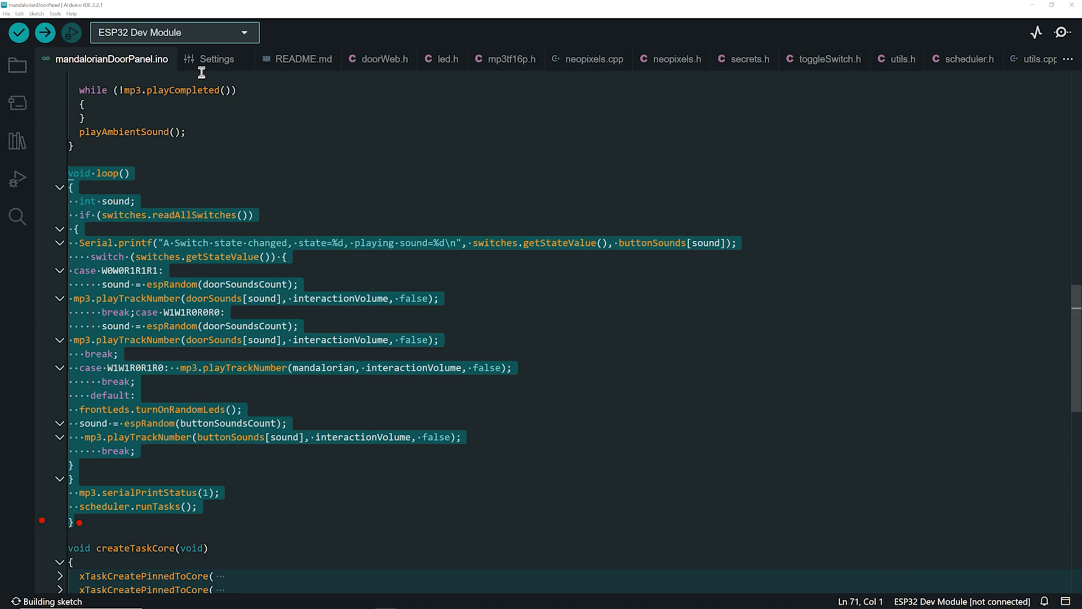
pyautogui.click(215, 58)
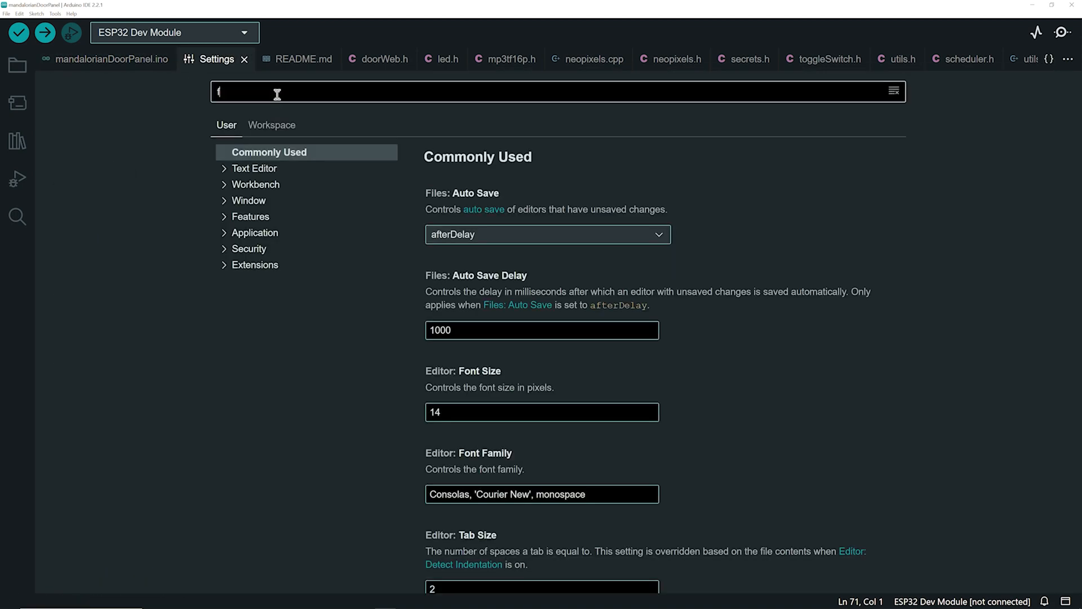
pyautogui.write('format on paste')
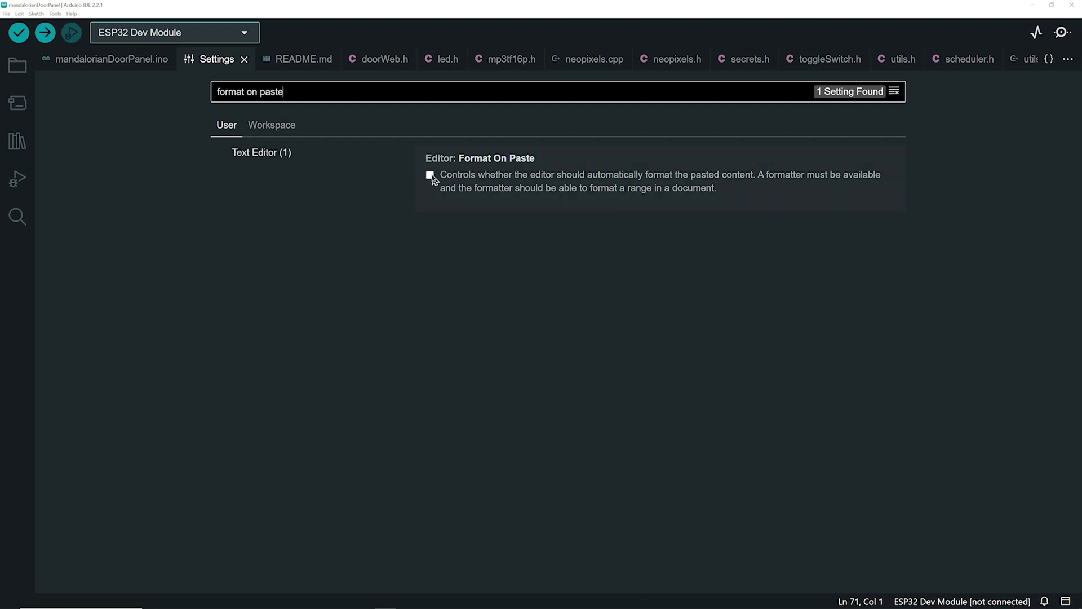
pyautogui.click(109, 58)
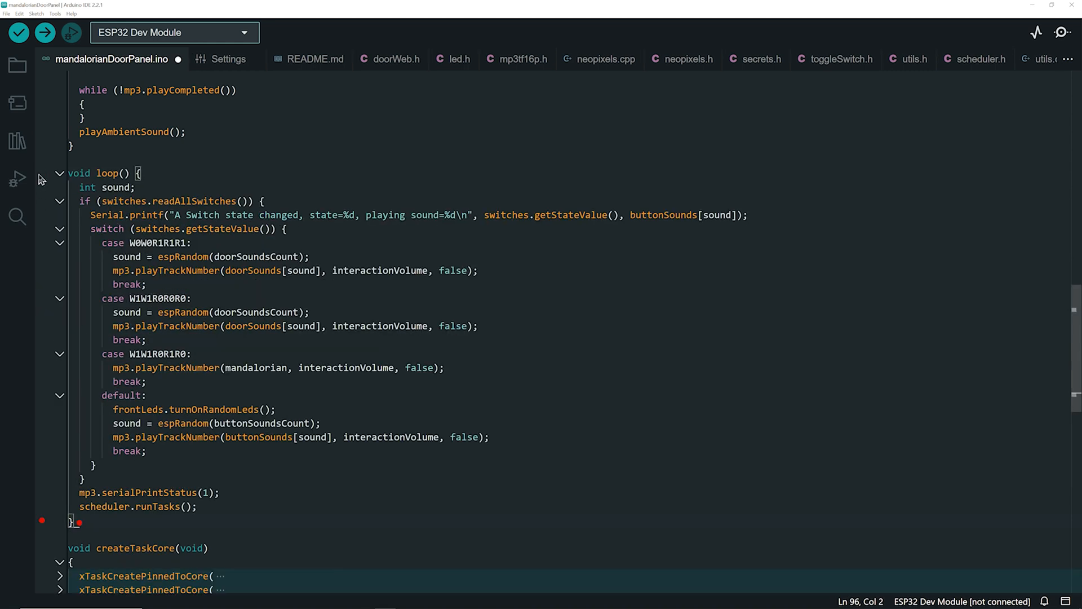
pyautogui.click(18, 33)
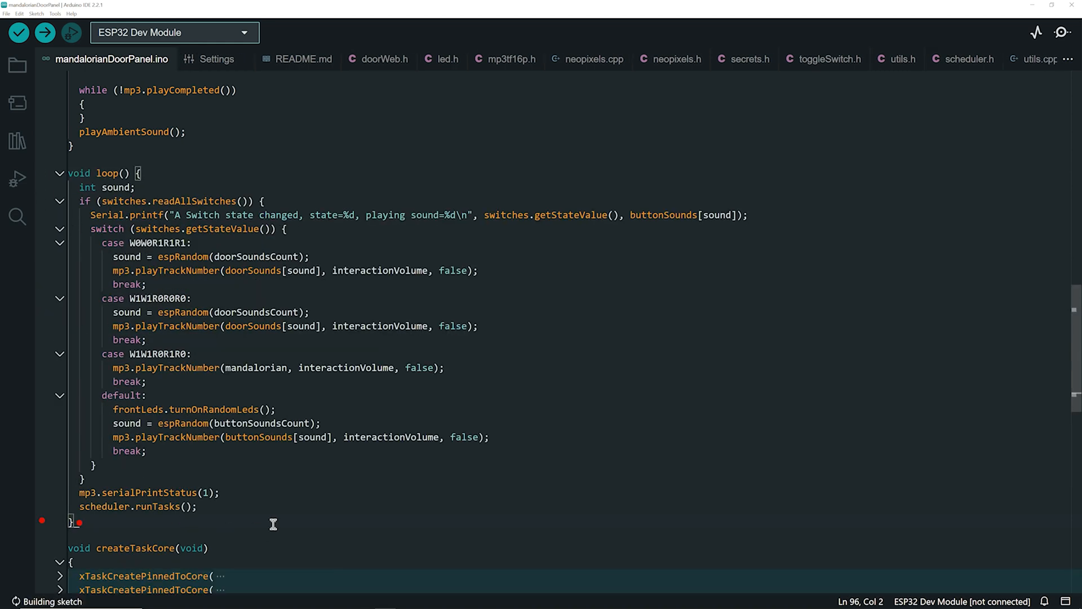
pyautogui.moveTo(102, 298); pyautogui.dragTo(309, 312)
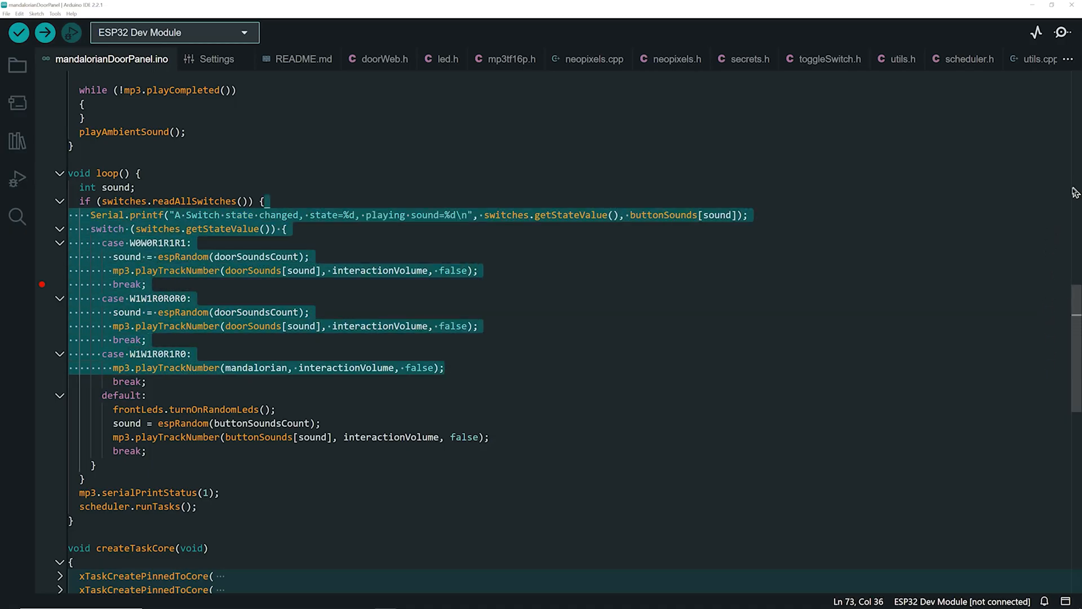
# Step: Adjust the vertical scrollbar size through a 'scroll' settings search and review loop()
pyautogui.click(216, 58)
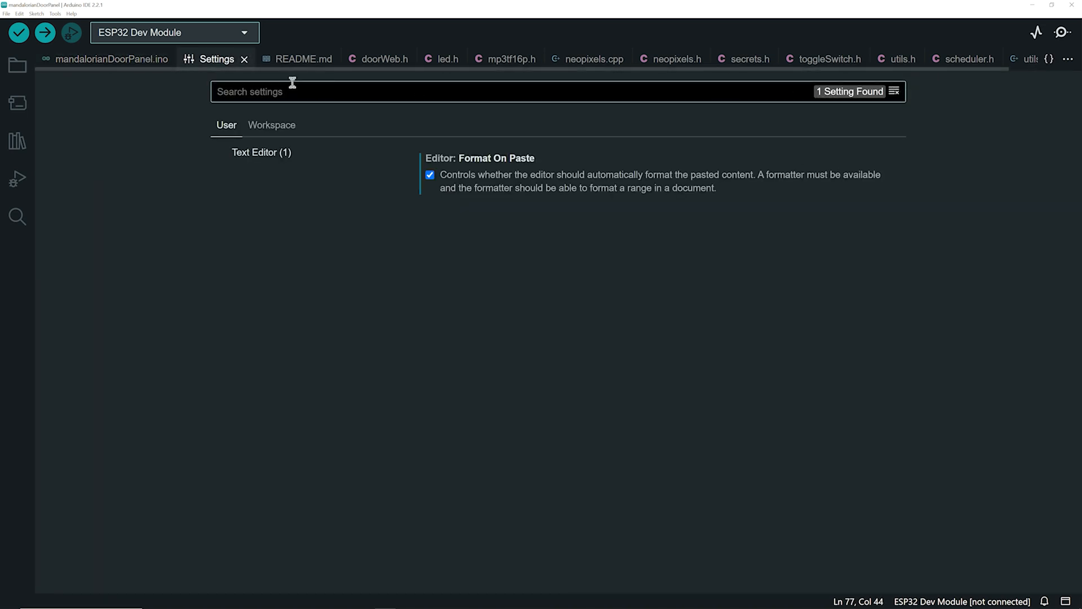
pyautogui.write('scrollbar')
pyautogui.write('2')
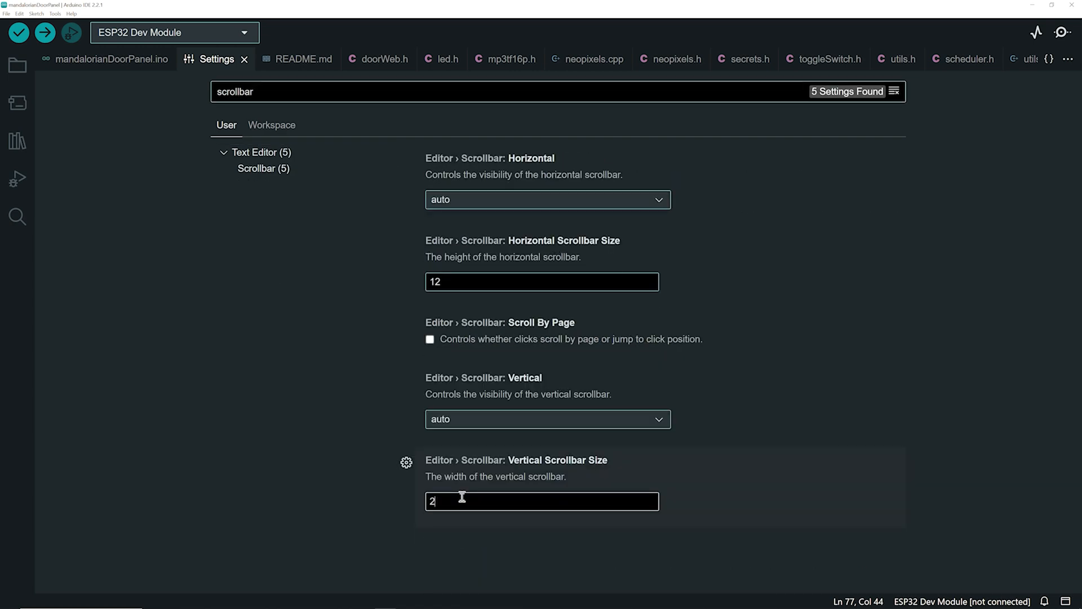
pyautogui.click(108, 59)
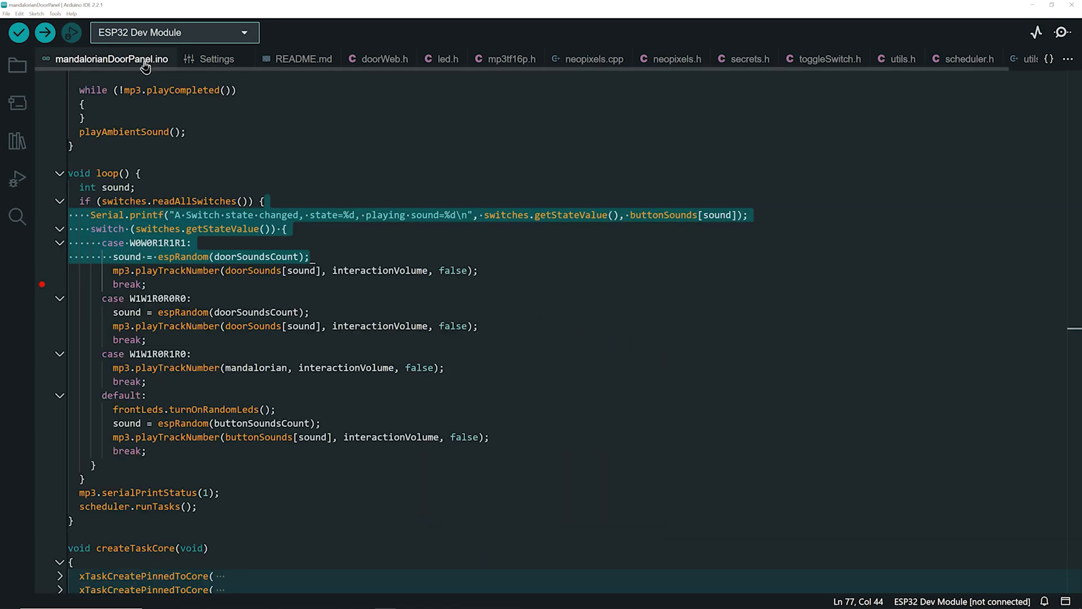
pyautogui.scroll(3)
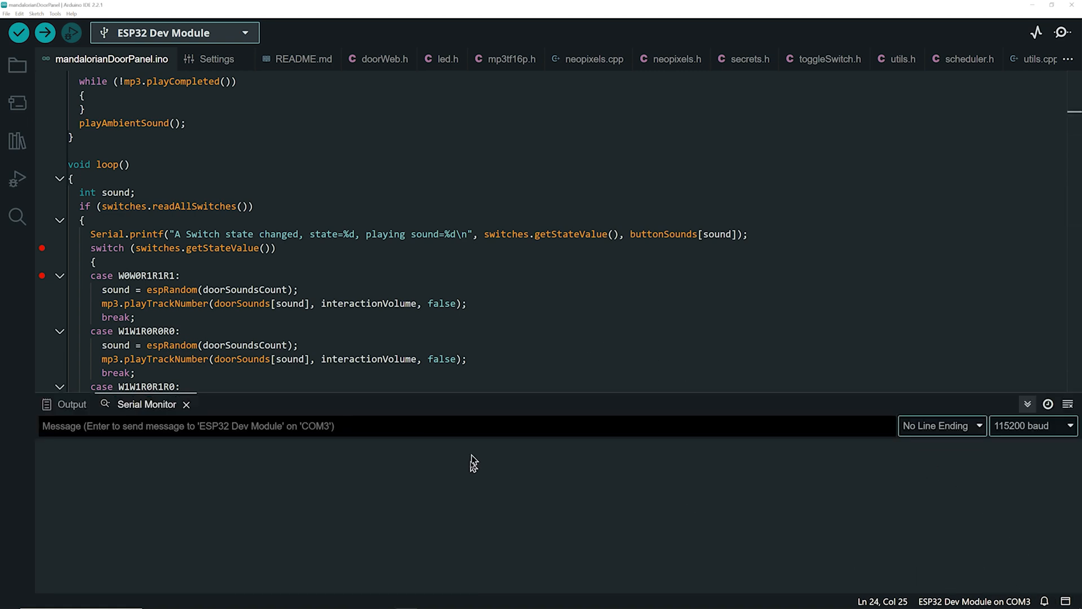
pyautogui.click(216, 58)
pyautogui.write('dock')
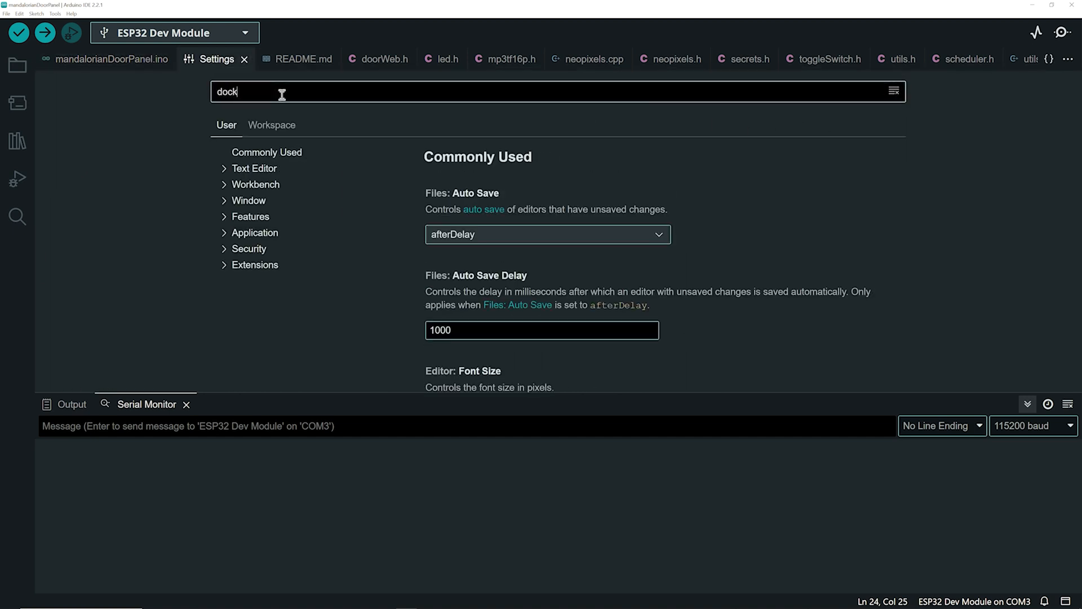
# Step: Set Arduino › Monitor: Dock Panel to 'right' and return to mandalorianDoorPanel.ino
pyautogui.write('panel')
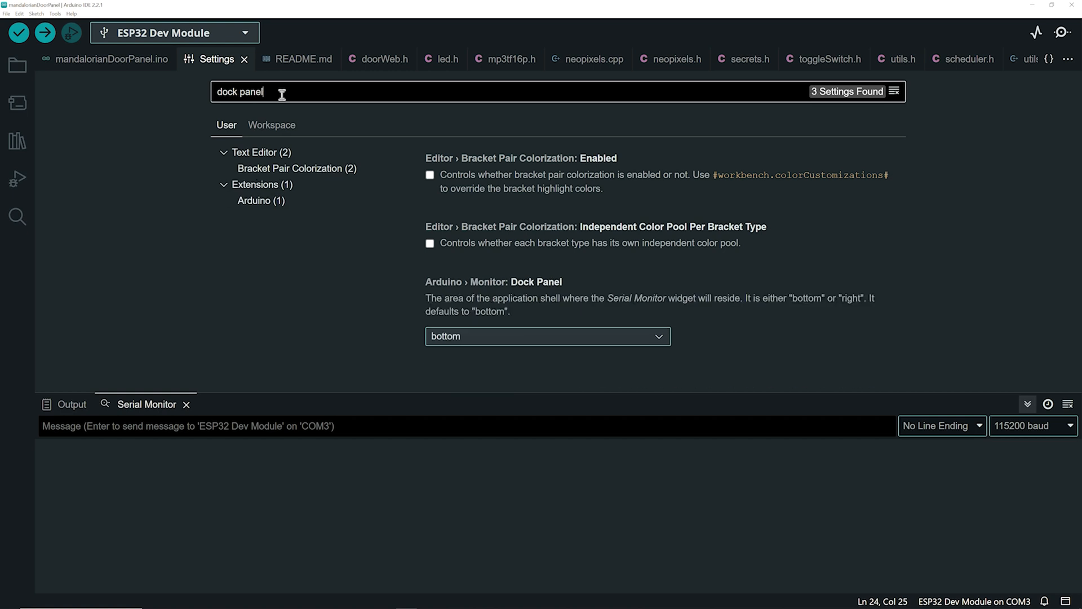
pyautogui.click(545, 336)
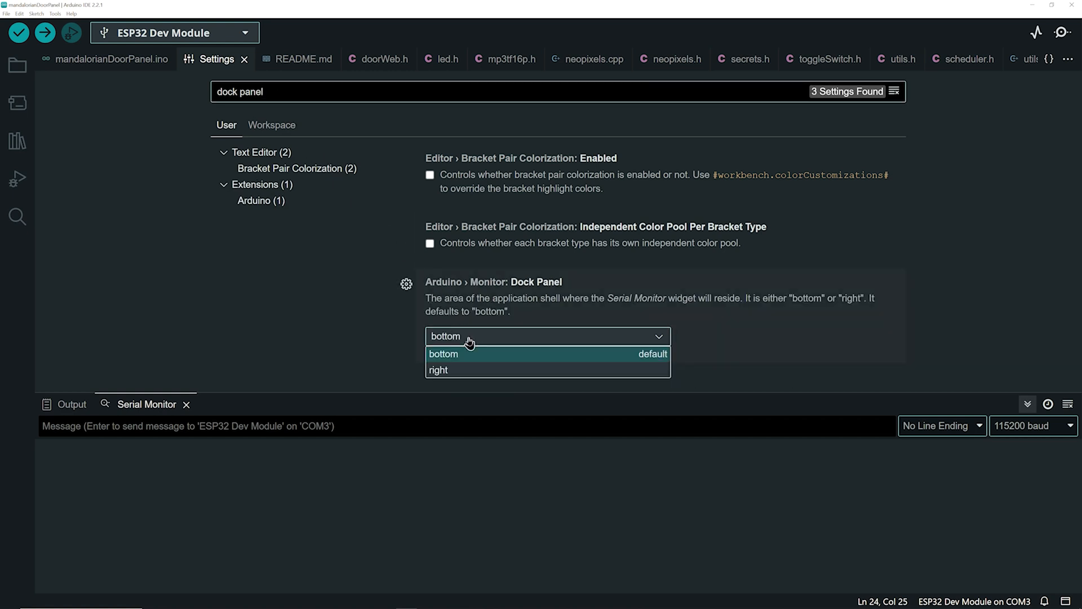
pyautogui.click(439, 369)
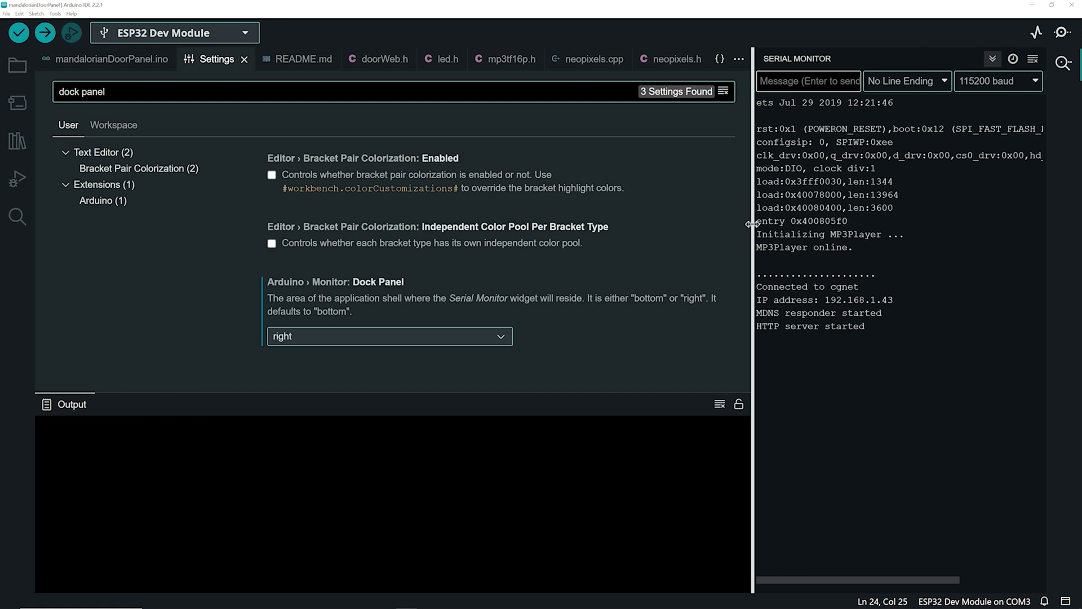
pyautogui.click(110, 58)
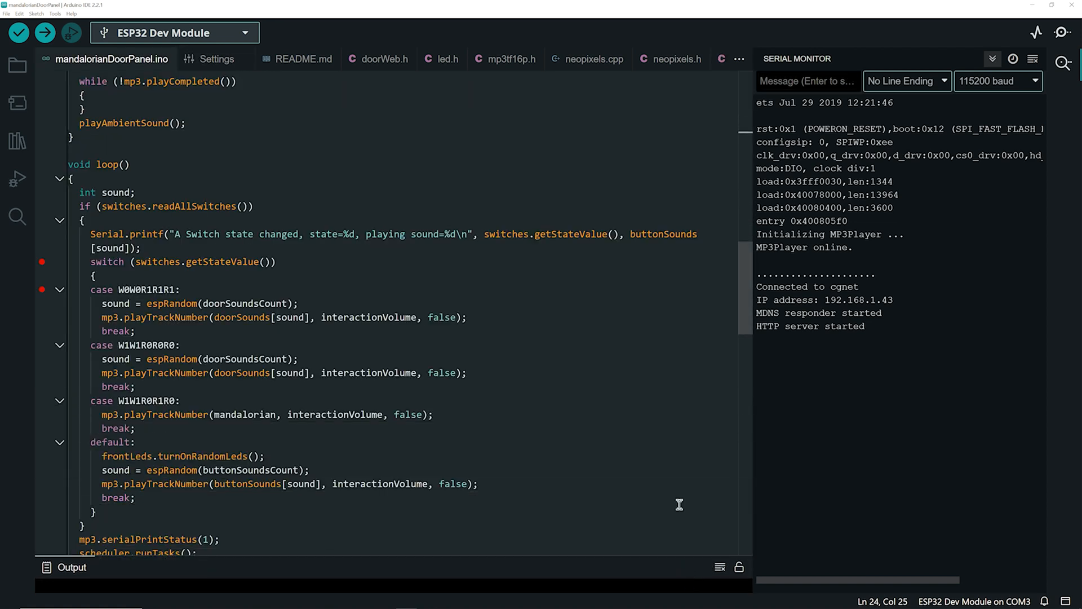
# Step: Open doorWeb.h and scroll down through its code
pyautogui.click(384, 58)
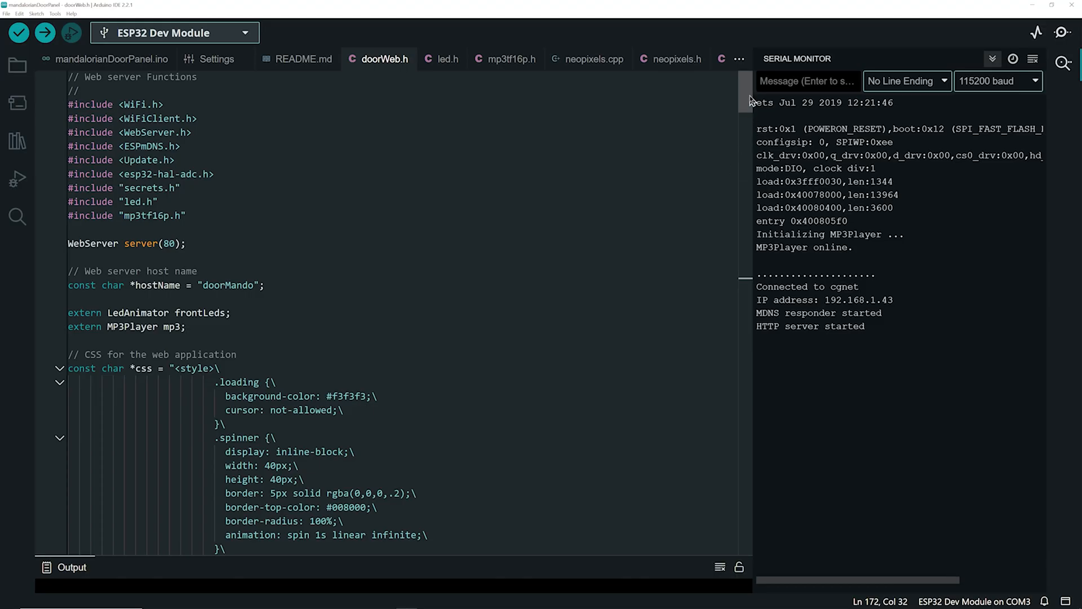
pyautogui.scroll(-3)
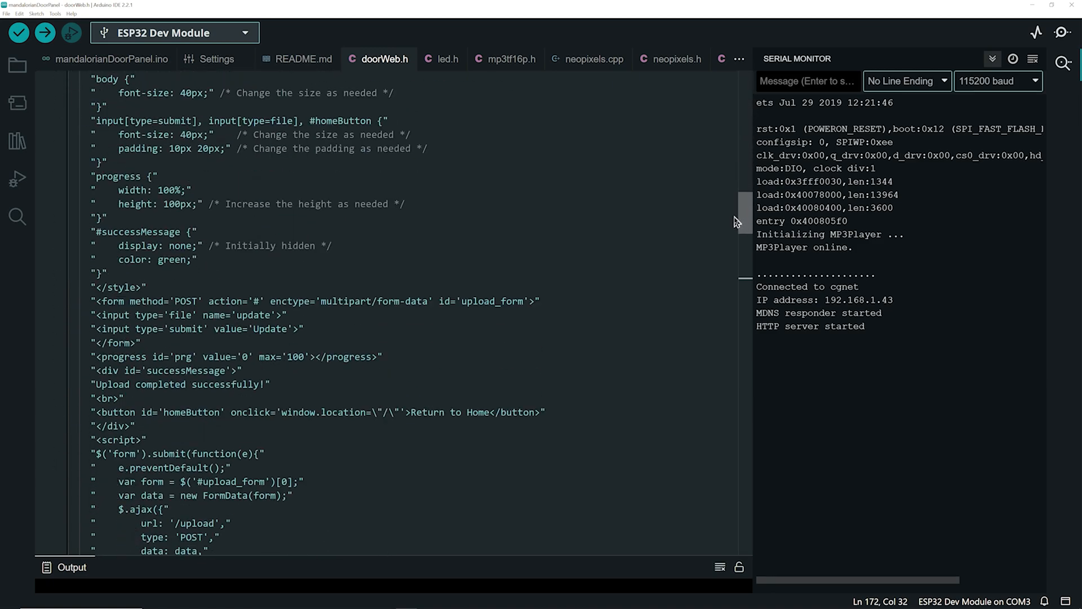
pyautogui.scroll(-3)
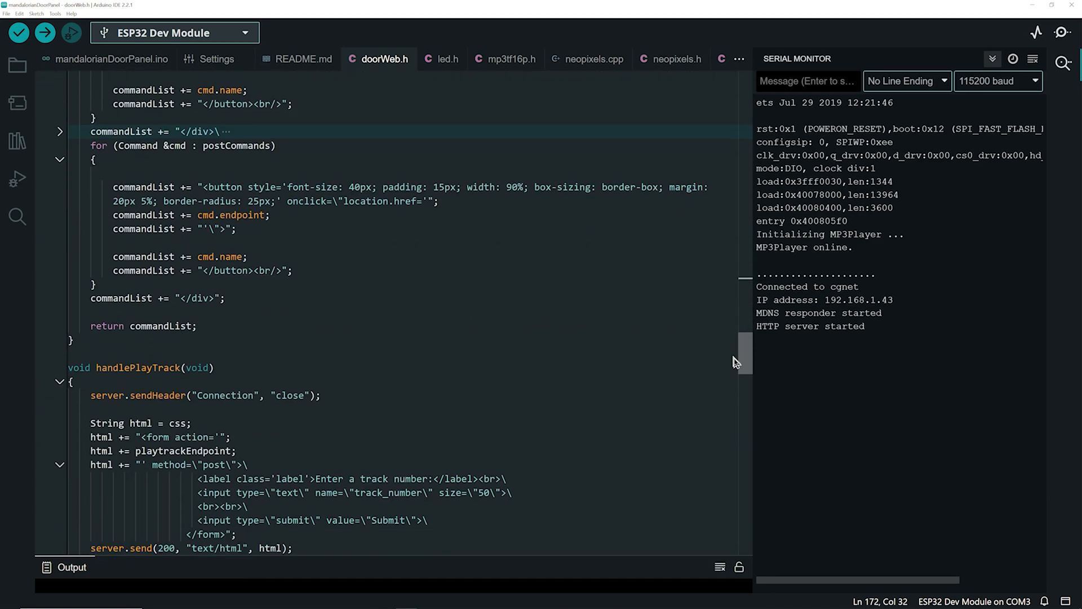
pyautogui.scroll(-3)
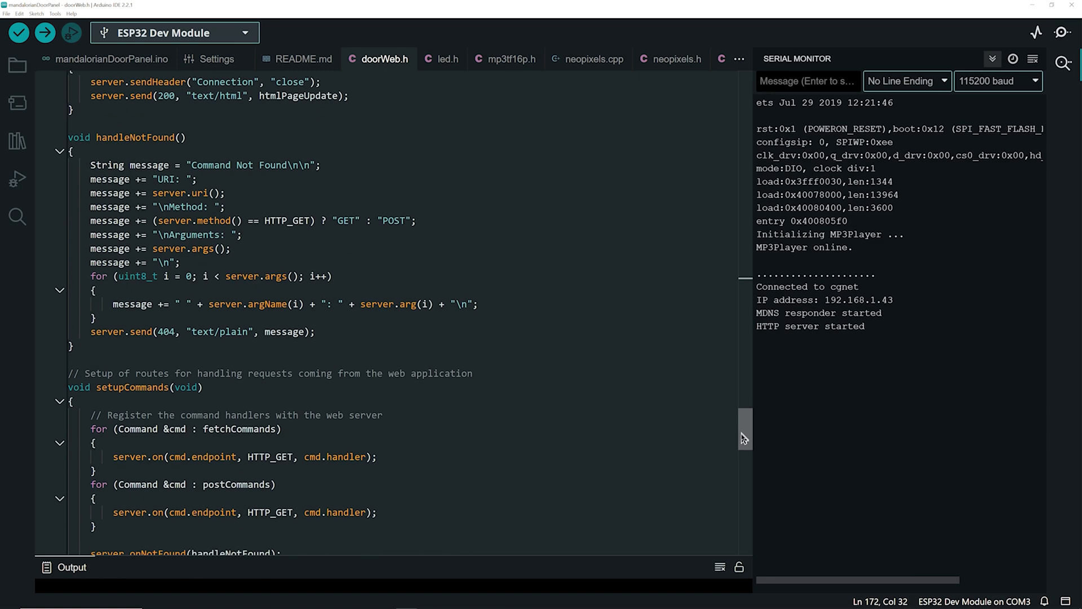
# Step: Enable Editor › Minimap and scroll the main sketch to view the overview strip
pyautogui.click(216, 59)
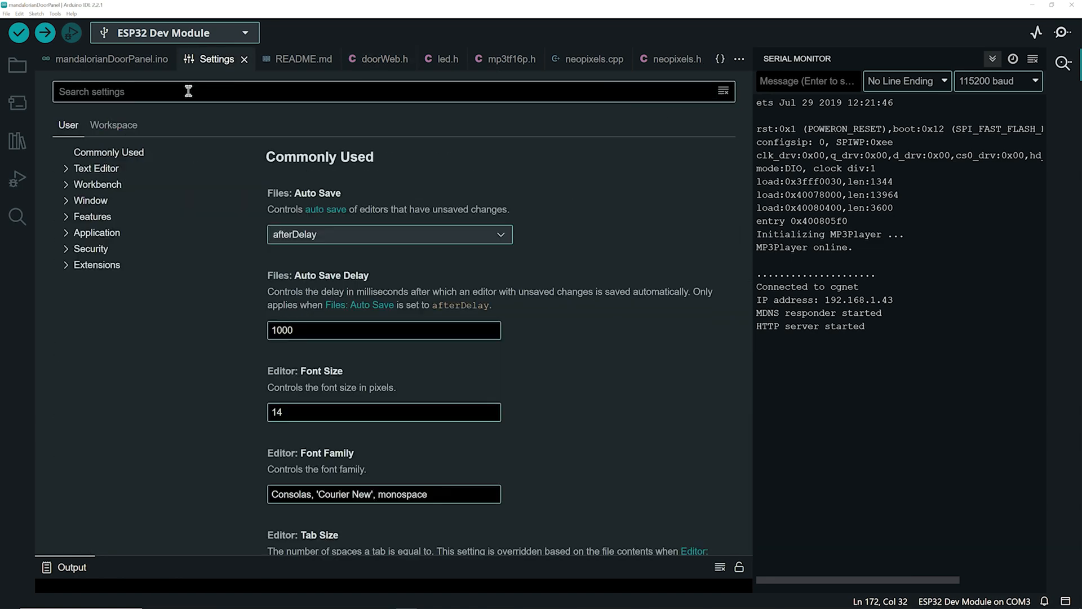
pyautogui.write('minimap')
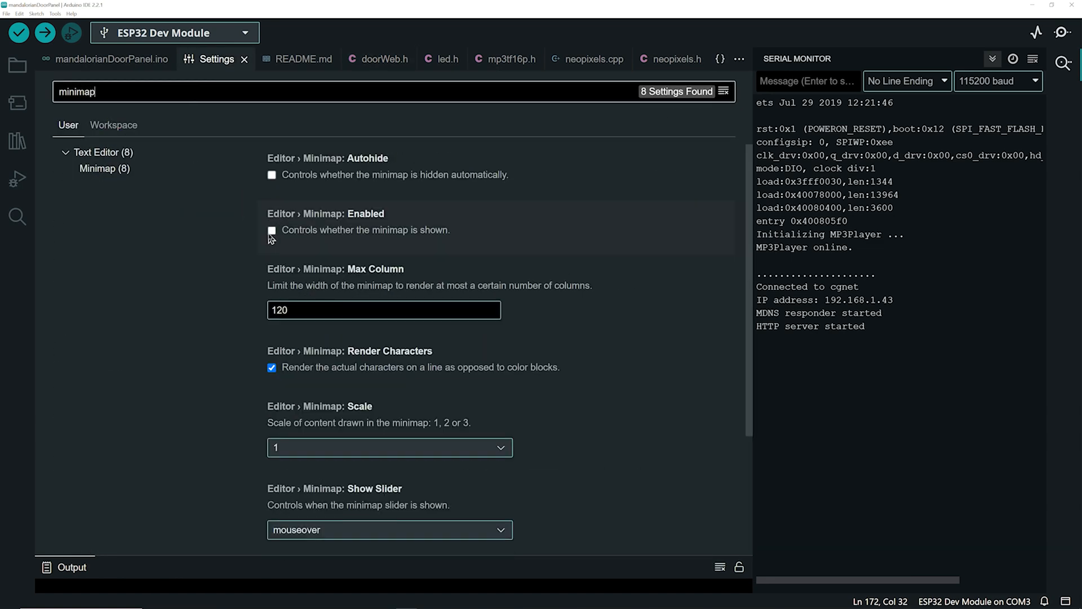
pyautogui.click(271, 229)
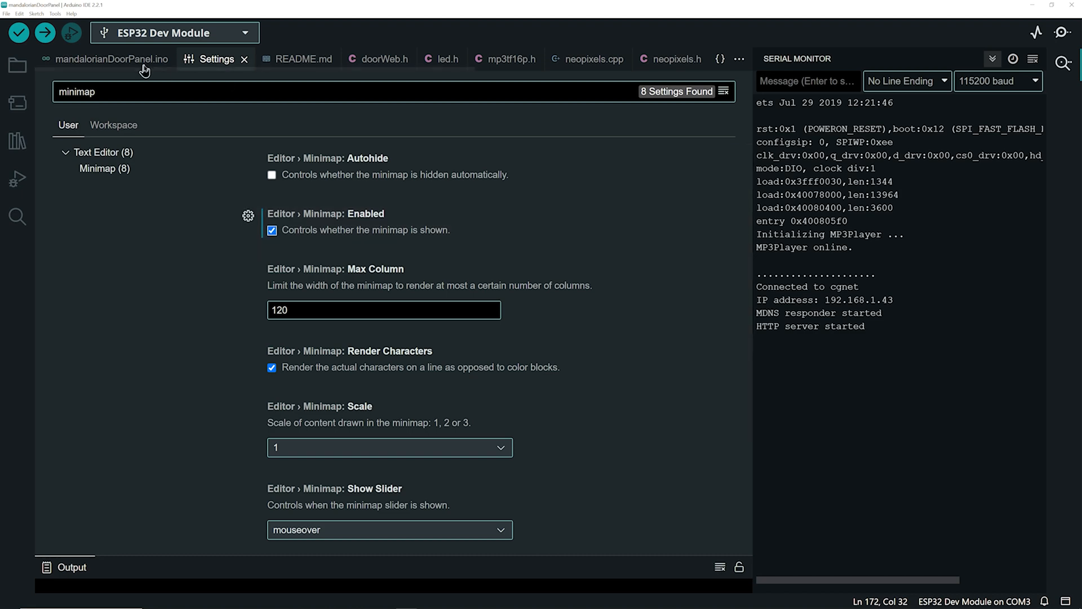
pyautogui.click(110, 58)
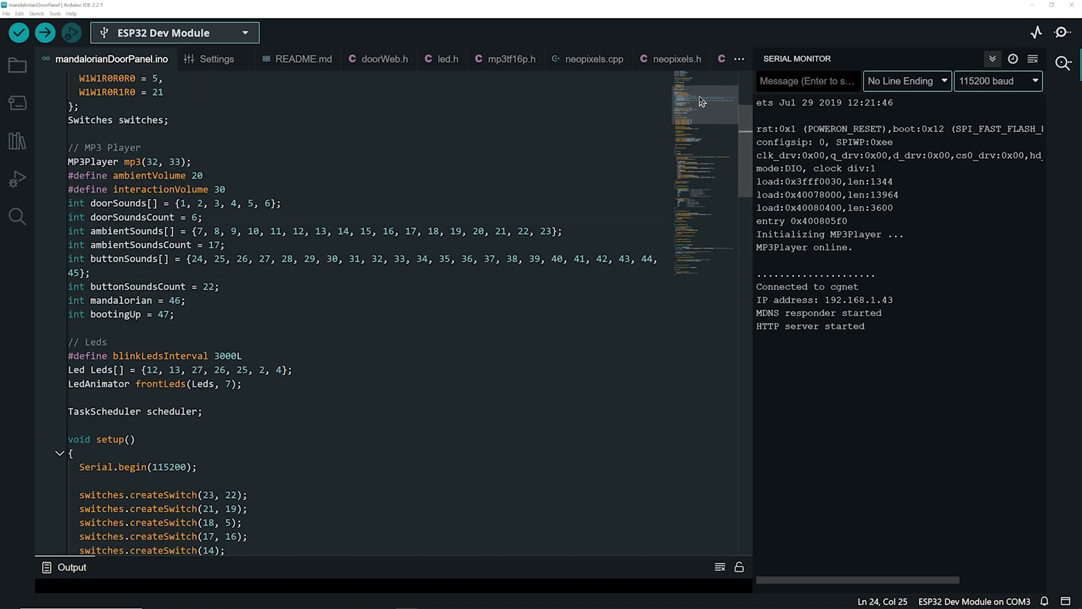
pyautogui.scroll(-3)
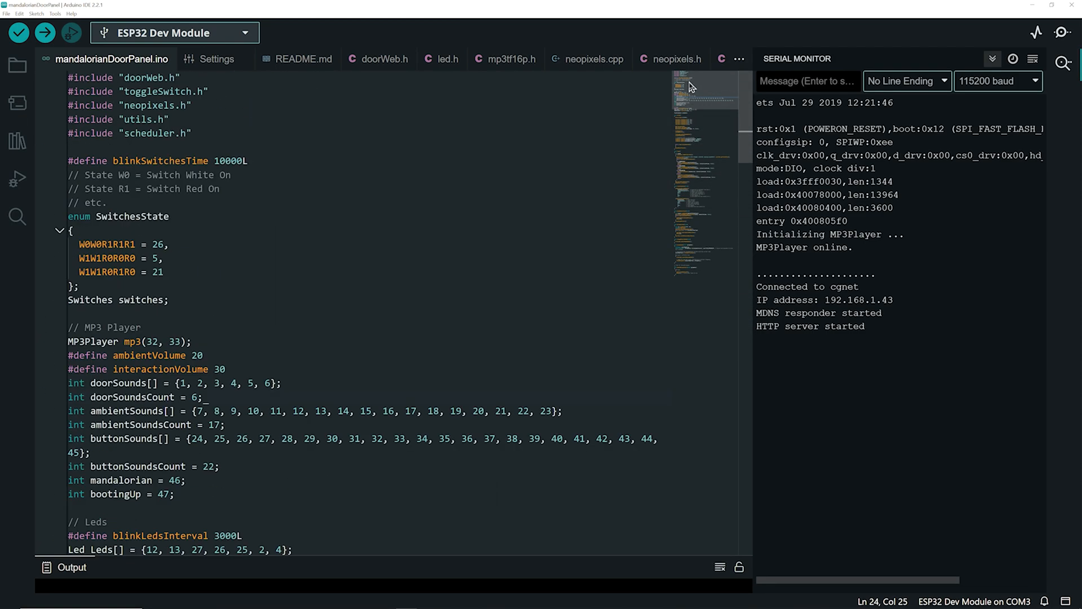
pyautogui.scroll(-3)
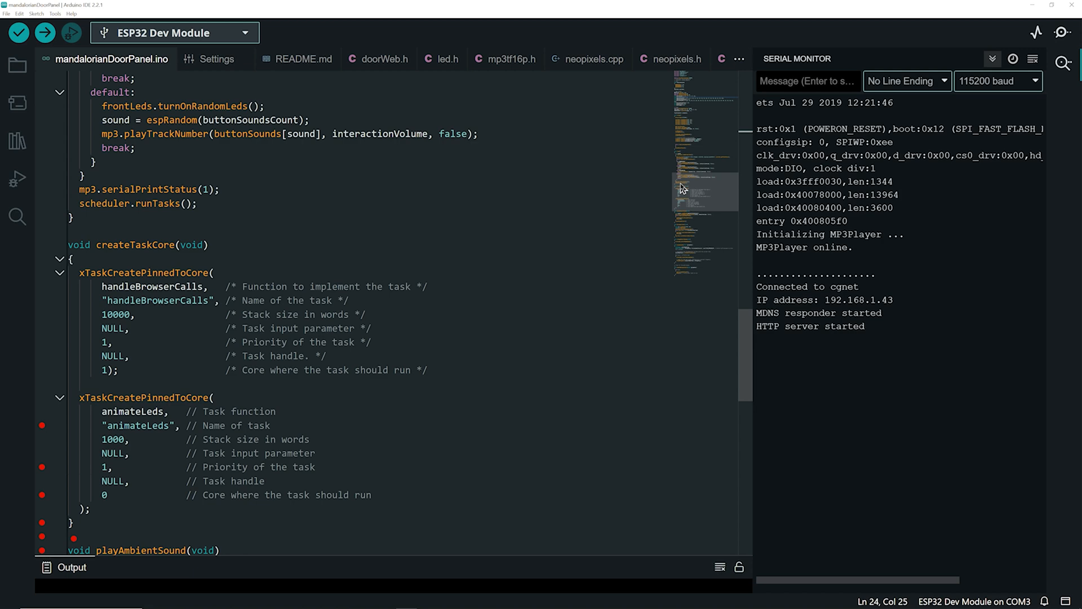
pyautogui.scroll(-3)
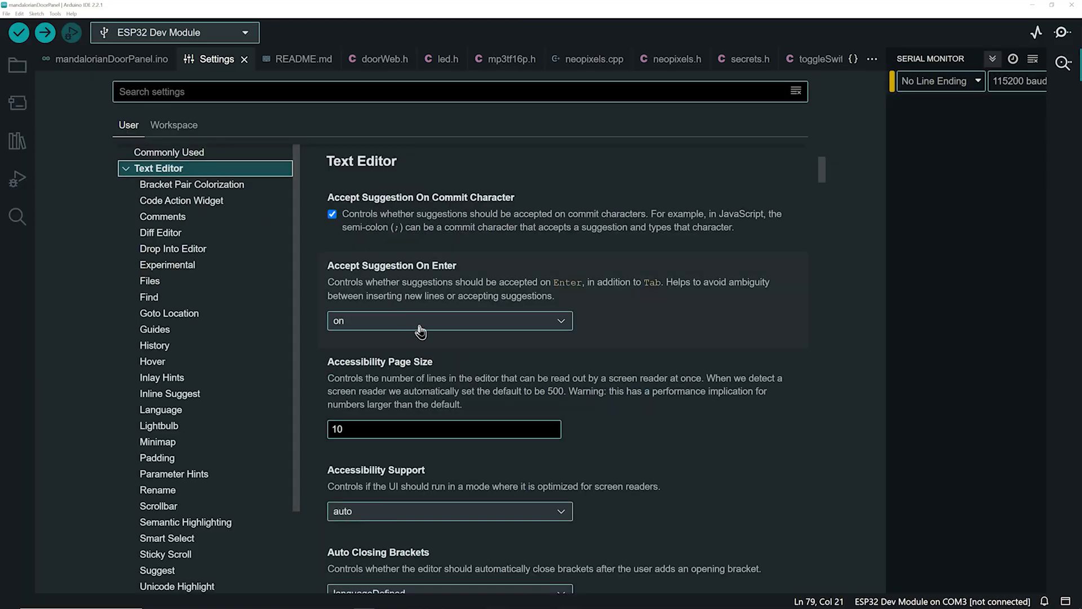
# Step: Scroll past the Text Editor settings, expand Workbench, and view its Hover and Window sections
pyautogui.scroll(-3)
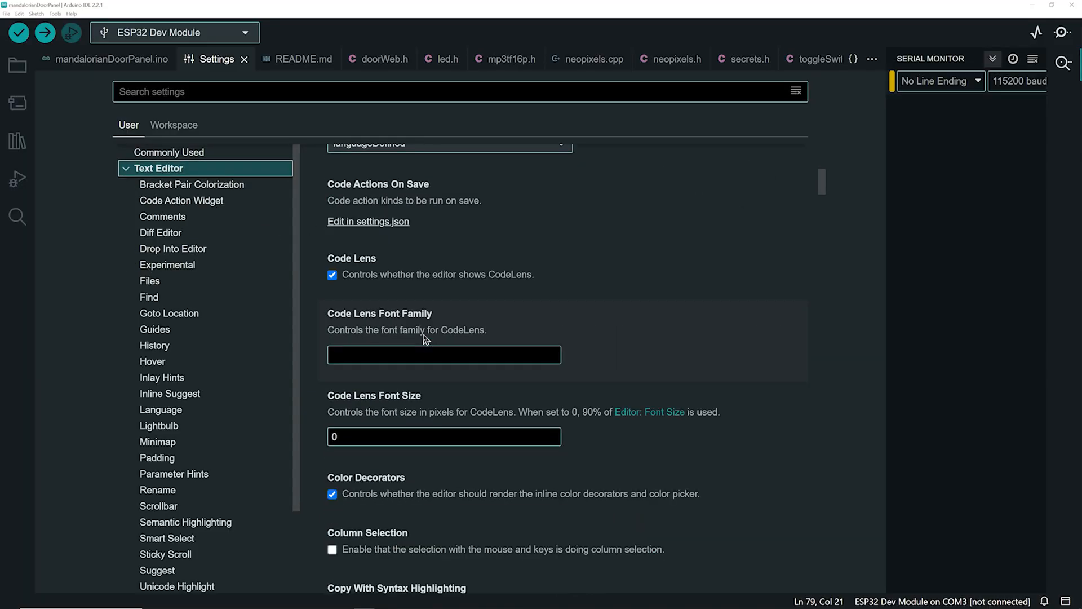
pyautogui.scroll(-3)
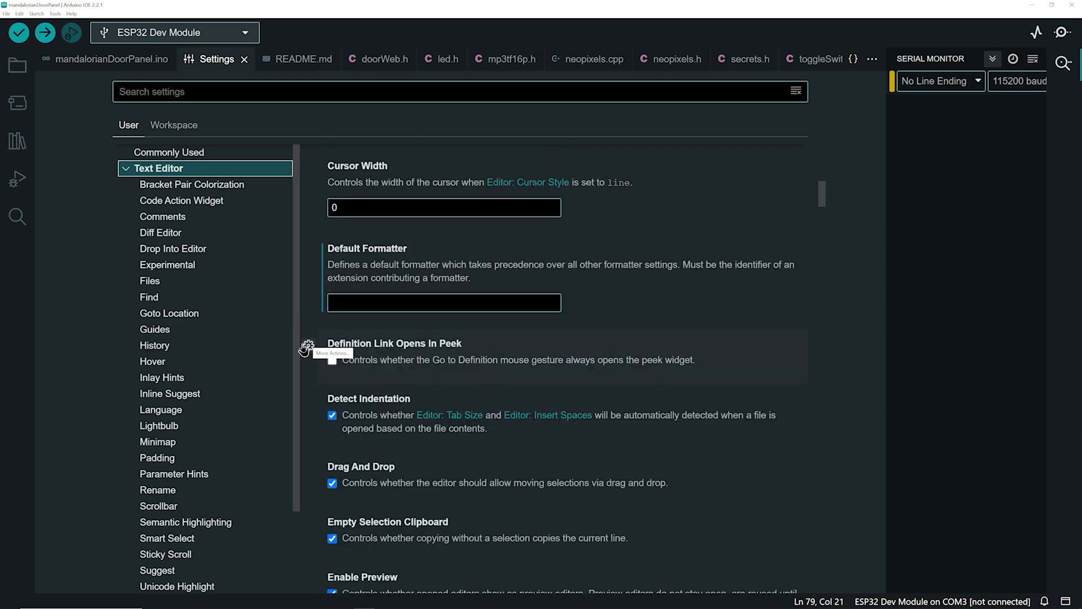
pyautogui.click(160, 503)
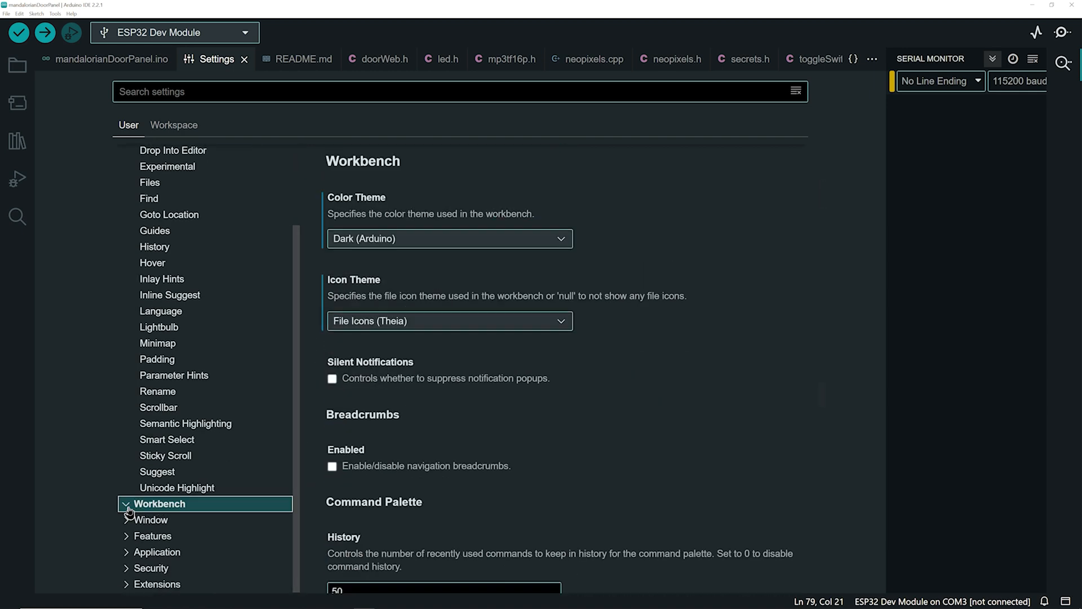
pyautogui.click(126, 504)
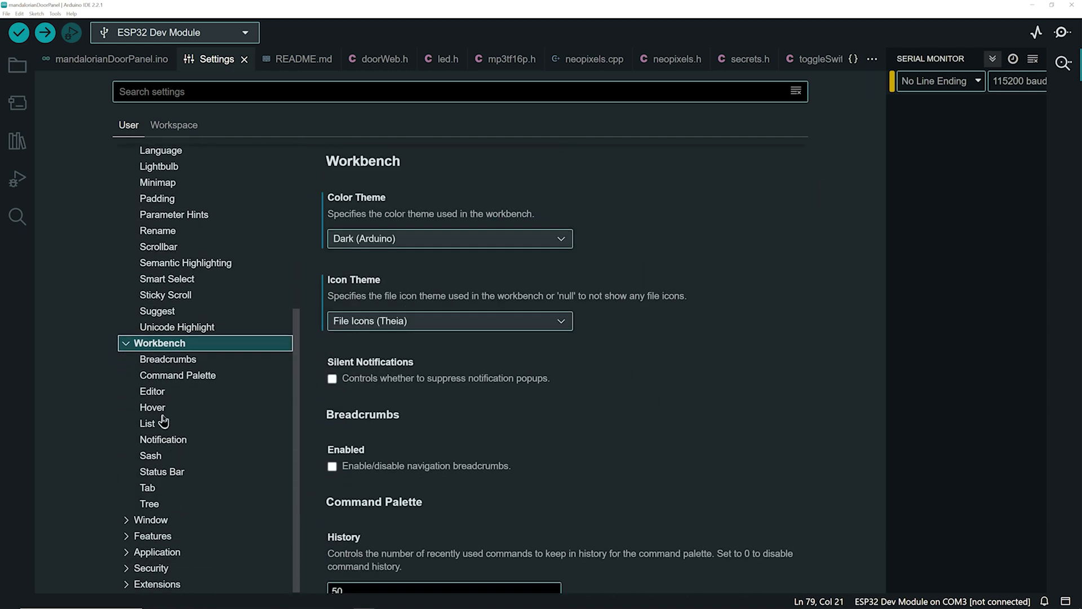
pyautogui.click(153, 407)
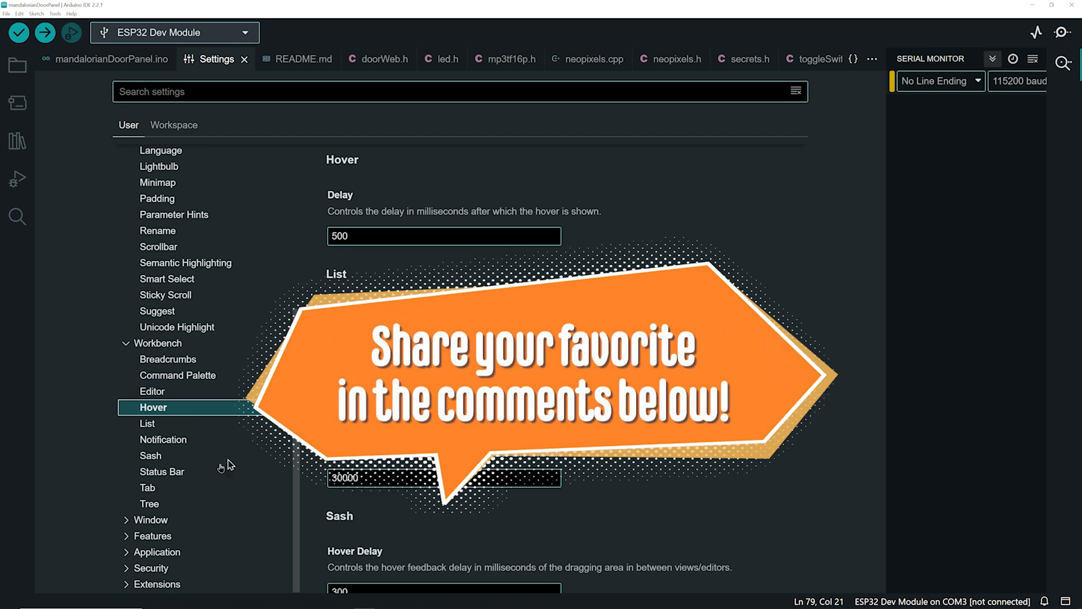
pyautogui.click(151, 519)
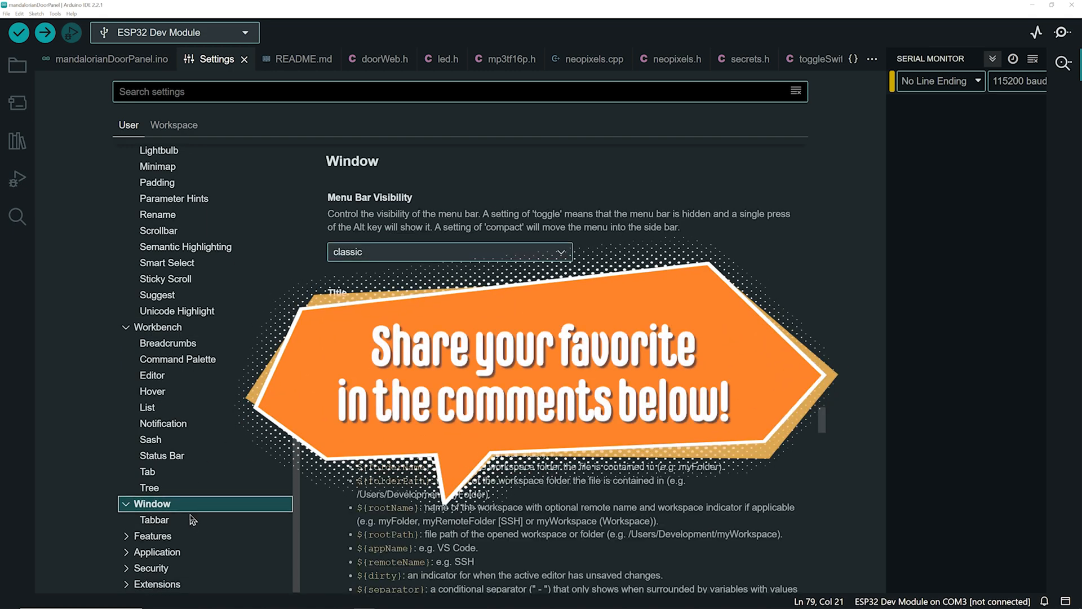